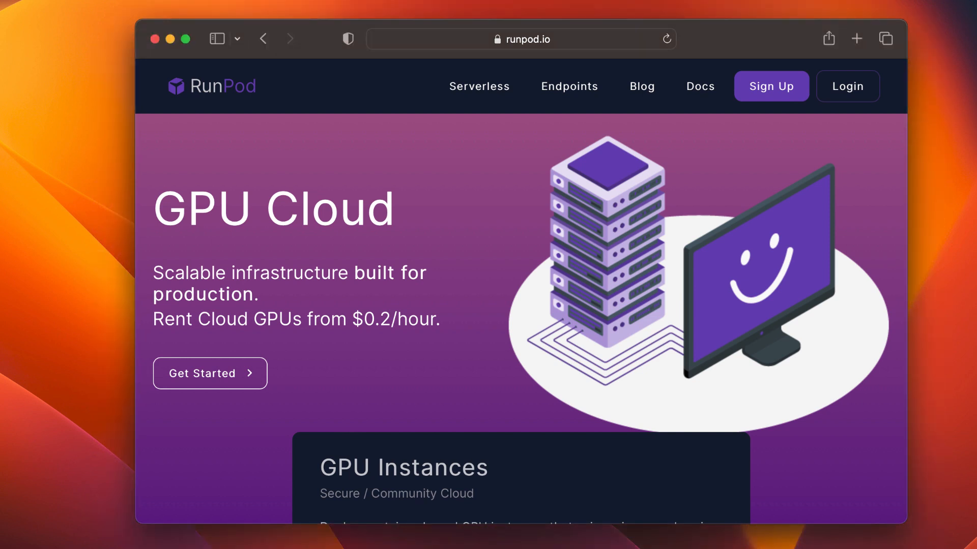
mouse_move(771, 85)
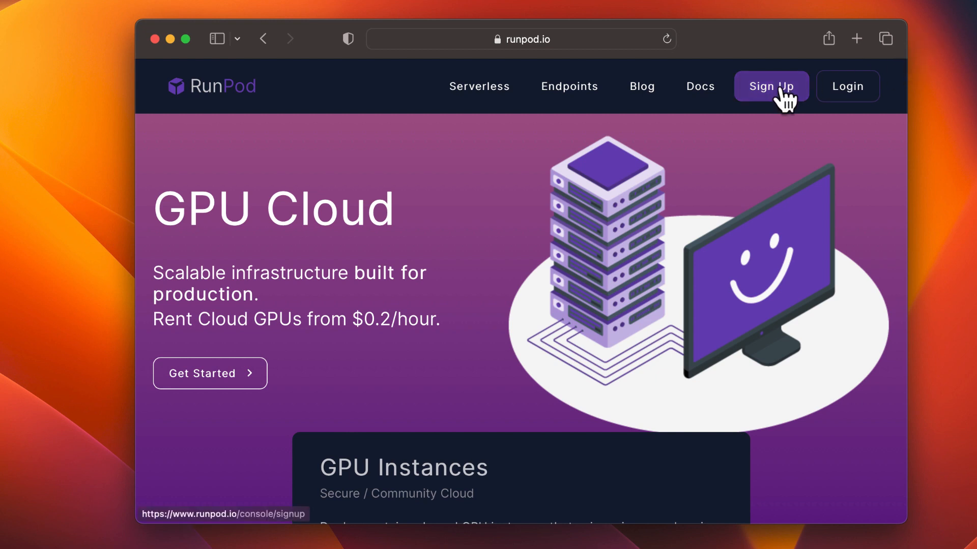
Enter the RunPod console and pick a 1x RTX A5000 GPU from the cloud options.
left_click(770, 86)
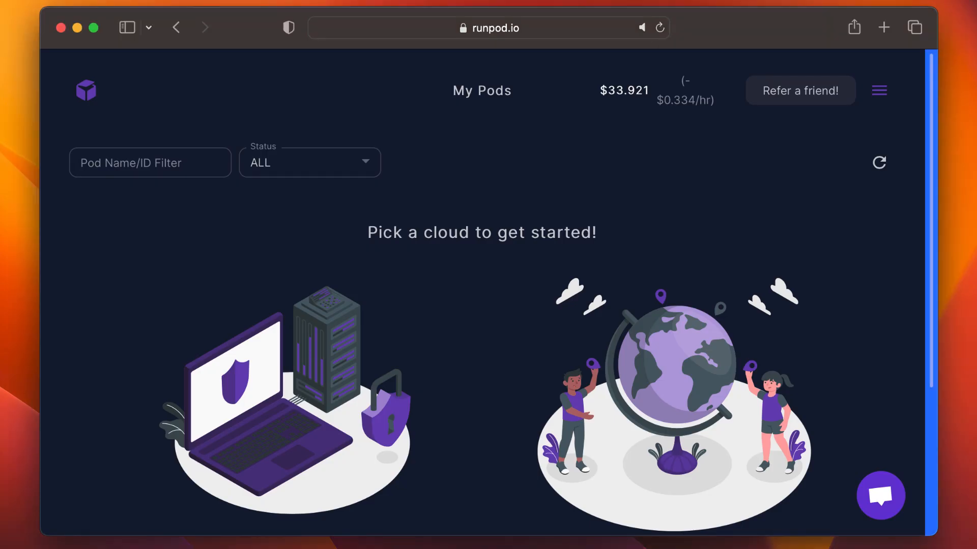
mouse_move(879, 91)
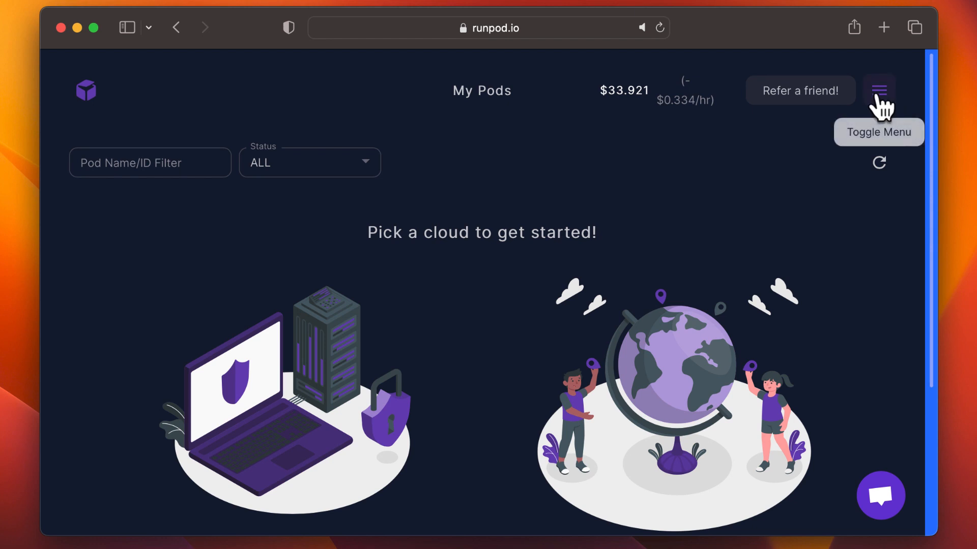
left_click(879, 90)
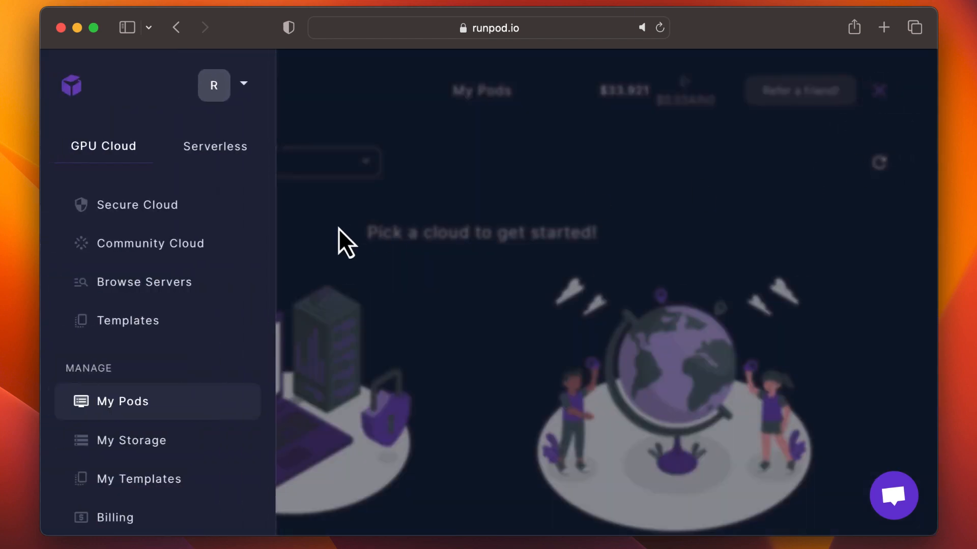
left_click(152, 244)
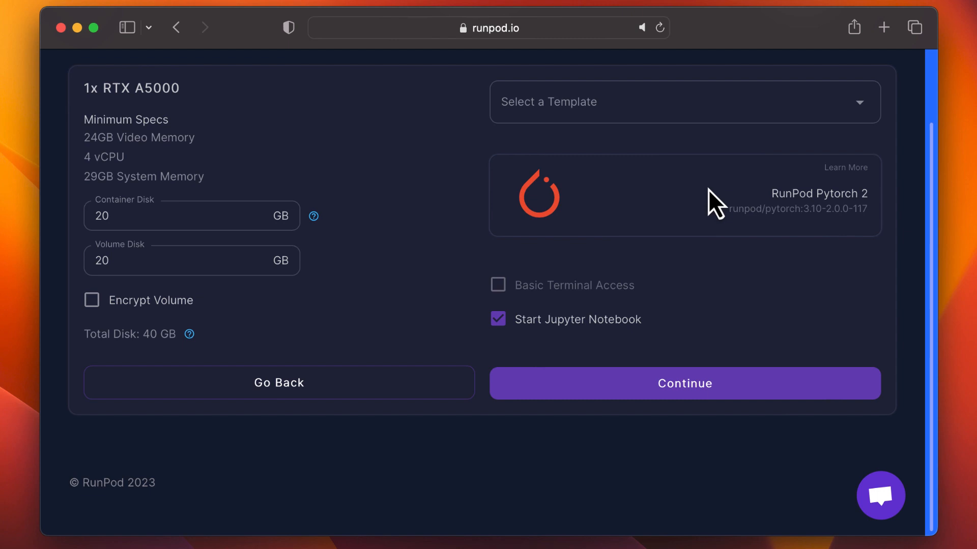
Deploy the pod with the RunPod Fast Stable Diffusion template and a 50 GB container disk.
left_click(684, 102)
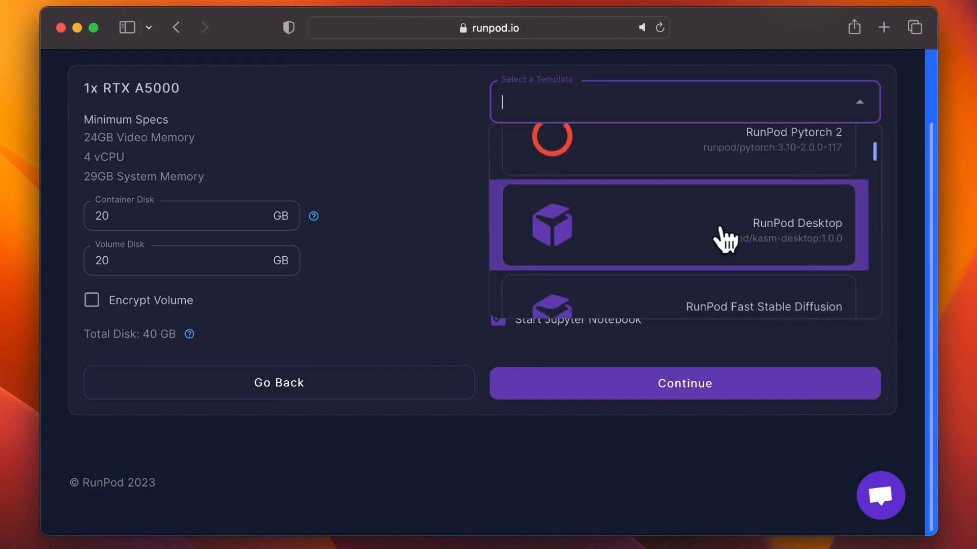
left_click(763, 306)
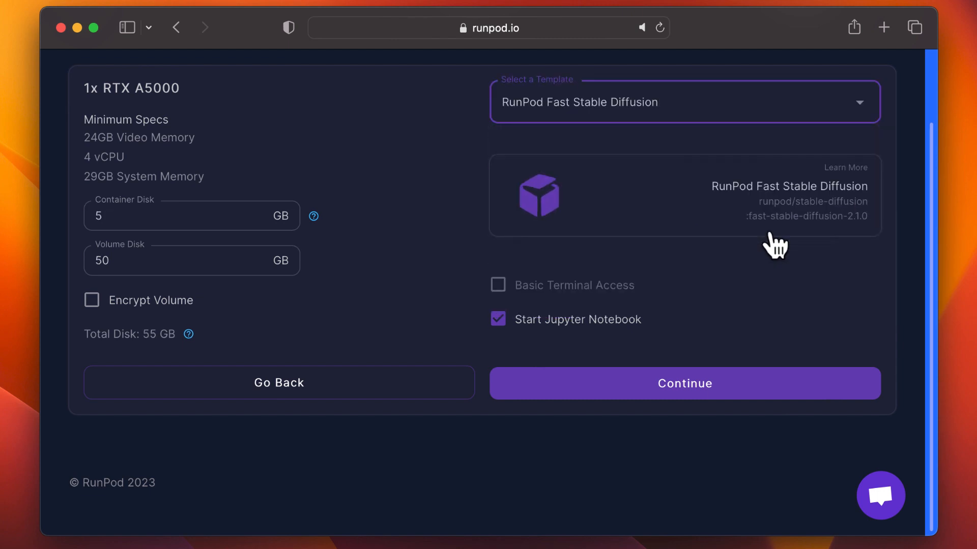
left_click(186, 217)
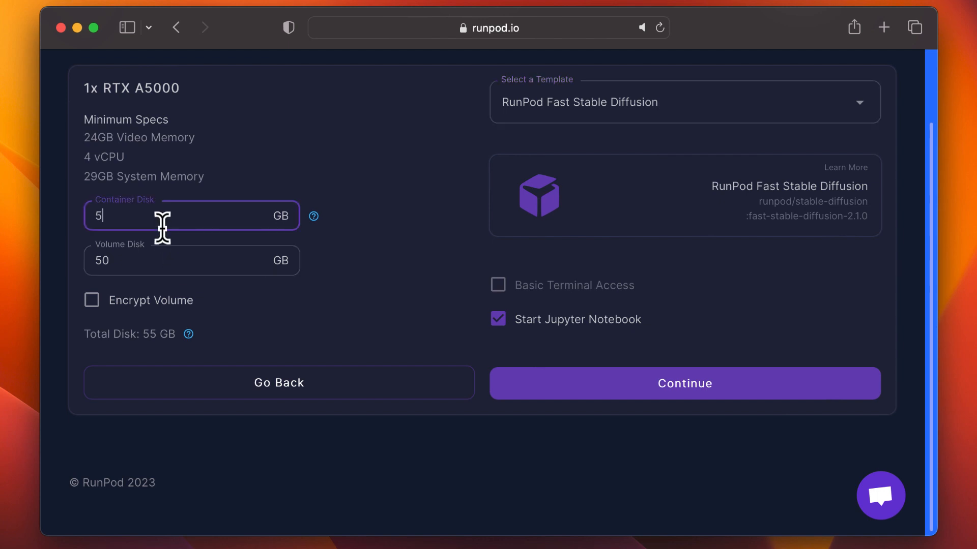
type("0")
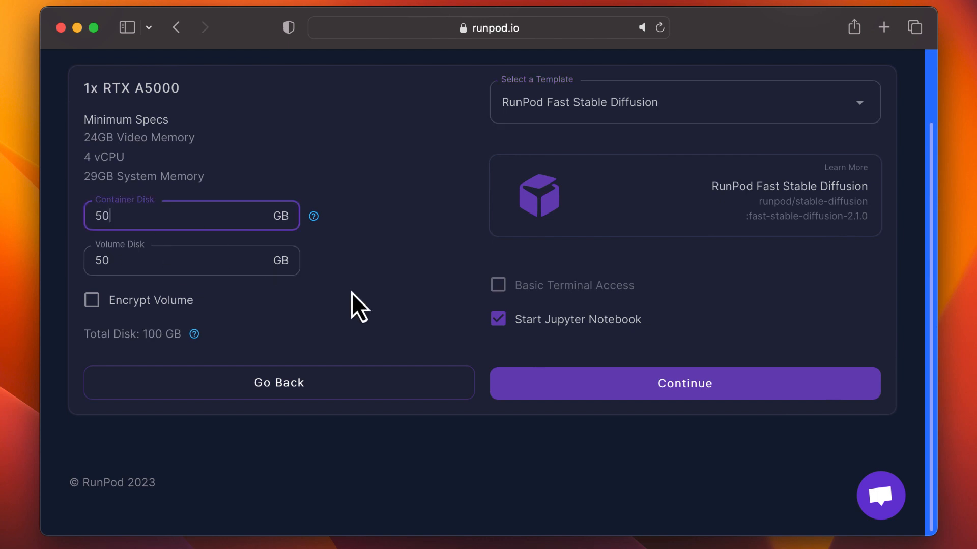
left_click(683, 383)
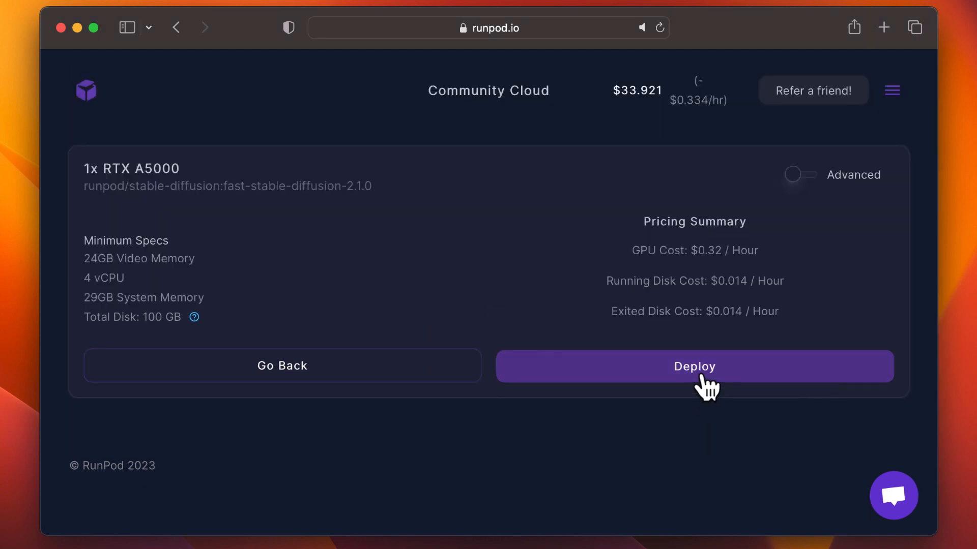
left_click(693, 366)
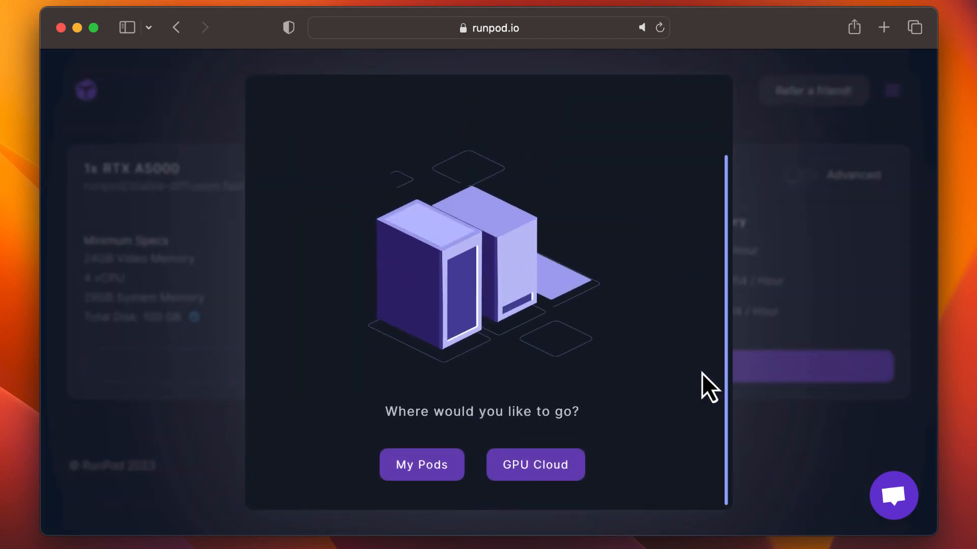
Expand the pod in My Pods, hide its logs, and connect to Jupyter Lab on port 8888.
left_click(421, 465)
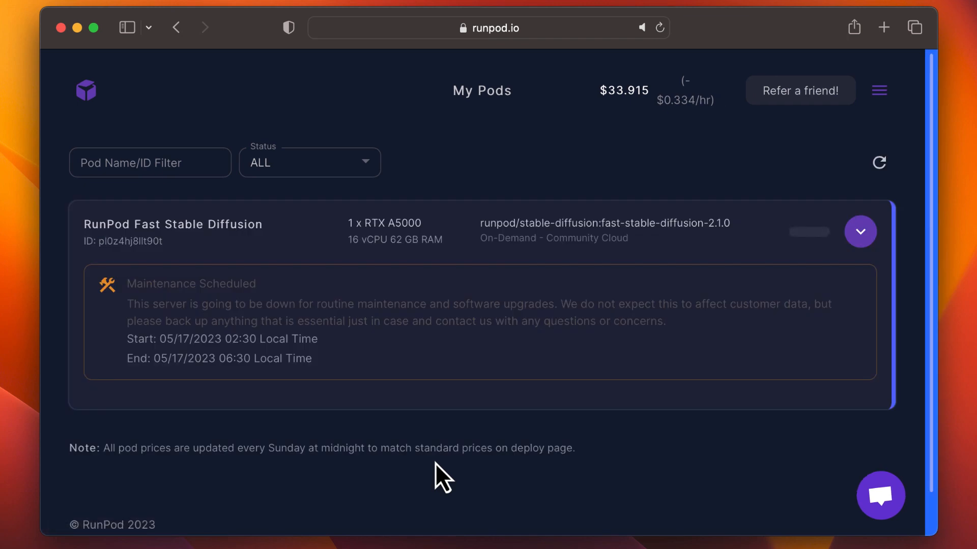
mouse_move(837, 274)
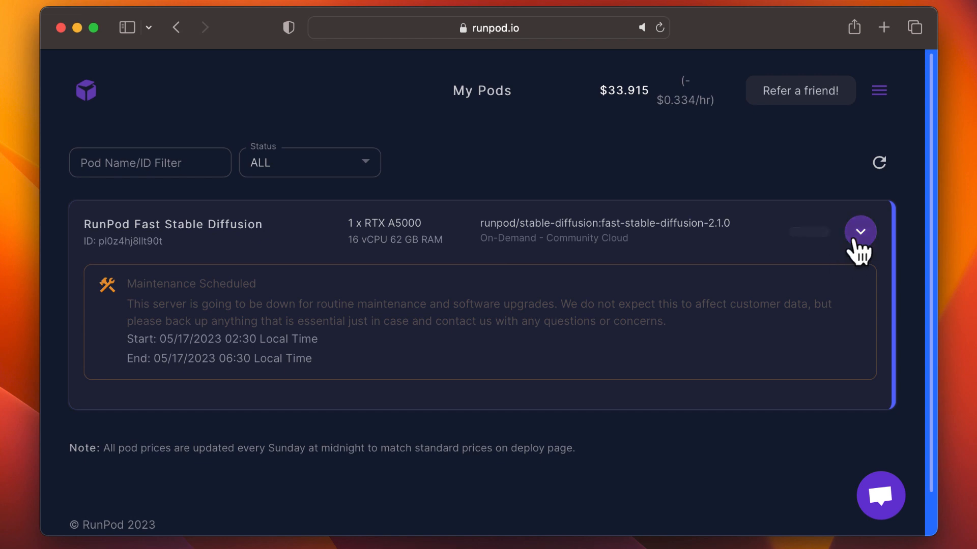
left_click(860, 232)
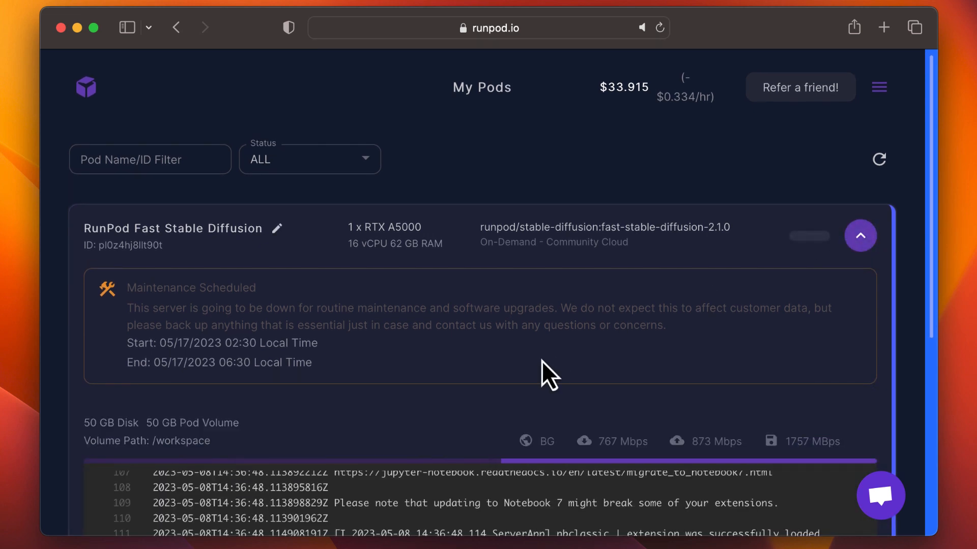
scroll("down", 3)
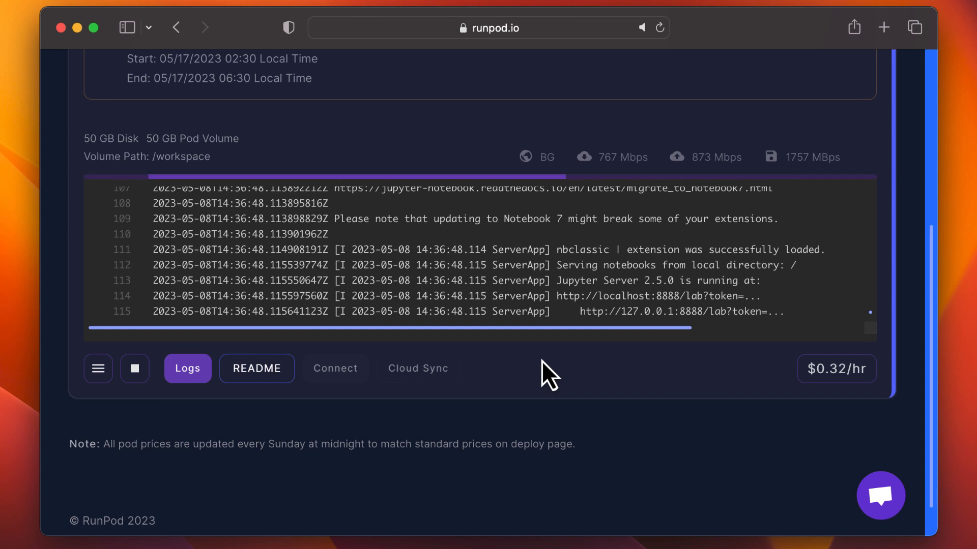
left_click(336, 363)
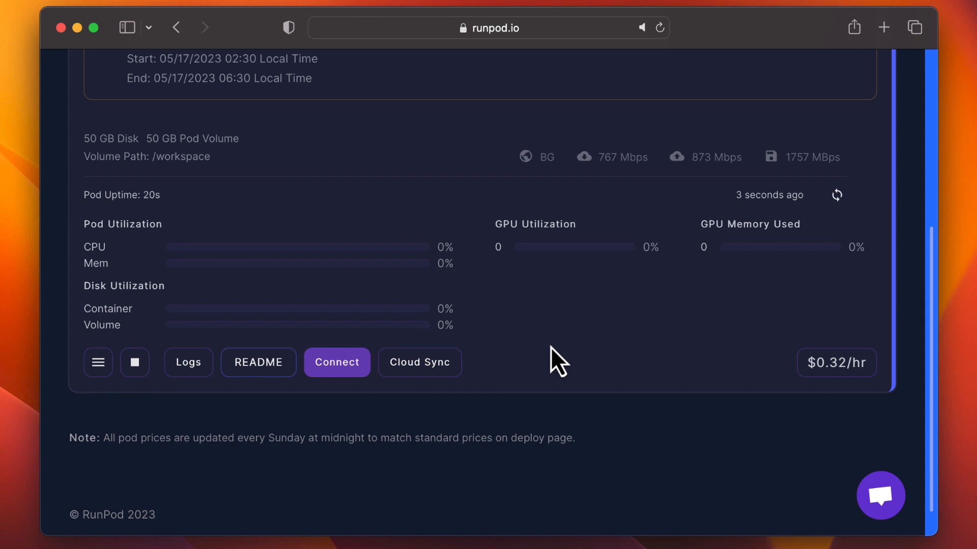
left_click(336, 362)
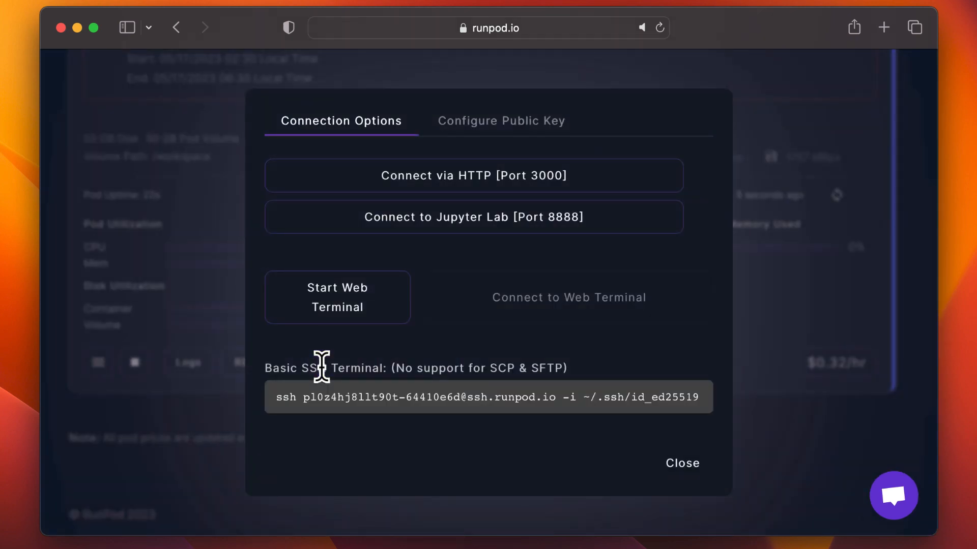
mouse_move(583, 199)
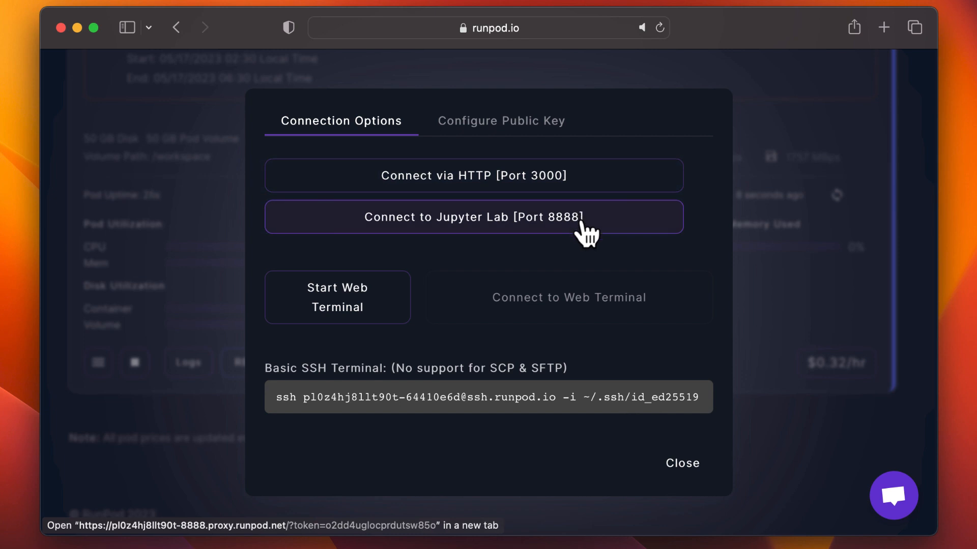
left_click(474, 217)
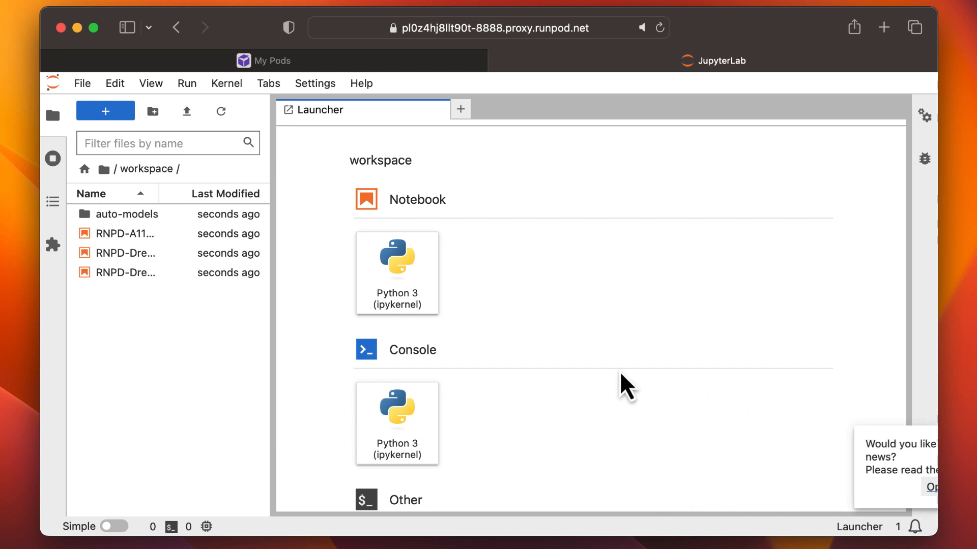
Open RNPD-A1111.ipynb and run the Install the dependencies cell.
double_click(124, 233)
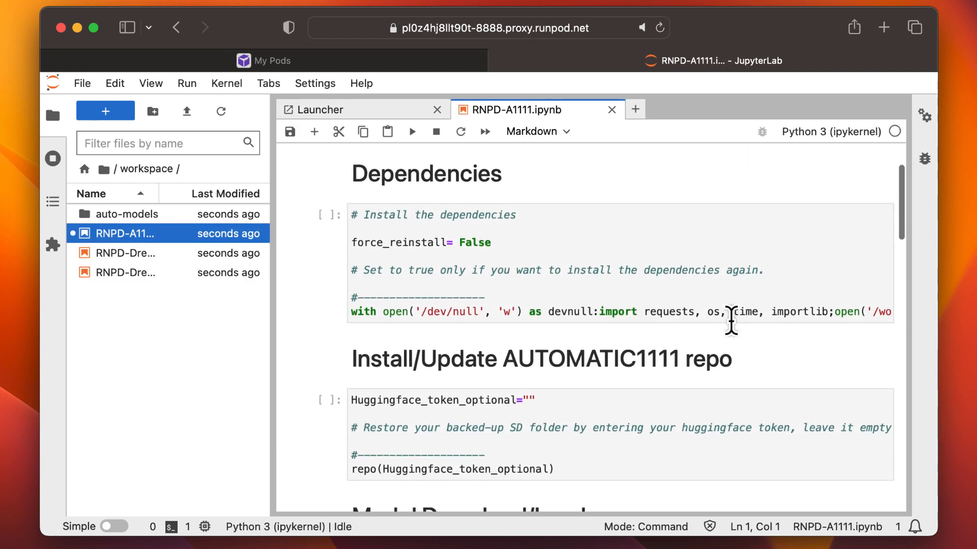
left_click(412, 131)
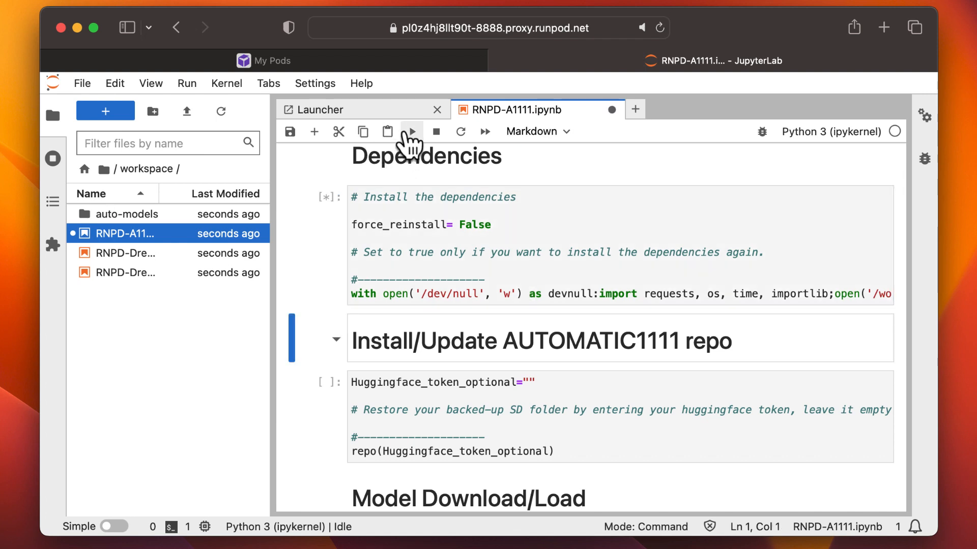
left_click(411, 132)
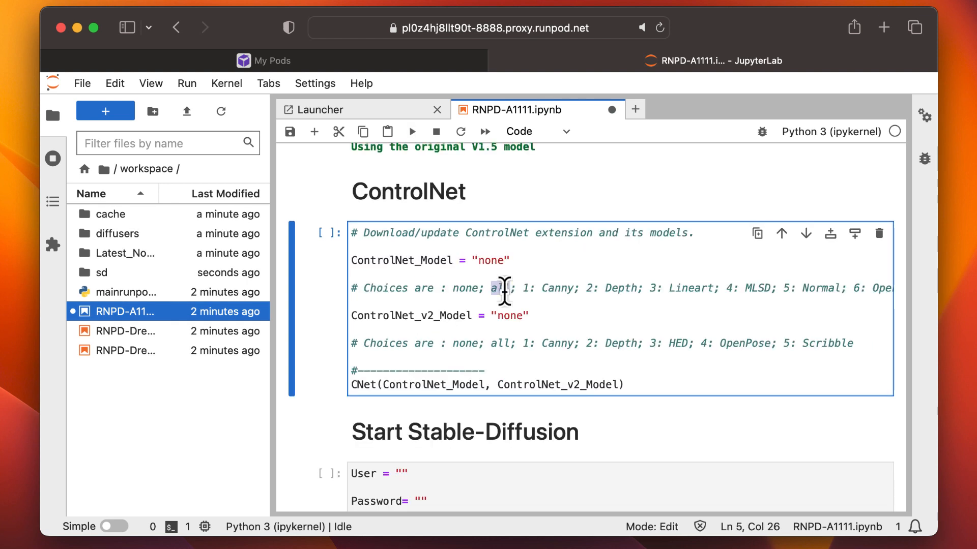
Set ControlNet_Model and ControlNet_v2_Model to 'all' and run the ControlNet cell.
left_click(489, 260)
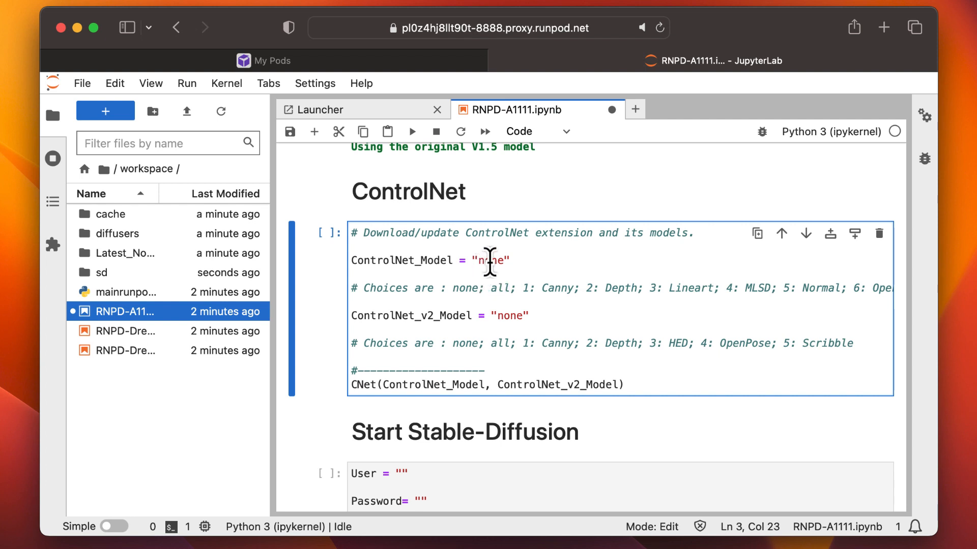
type("all")
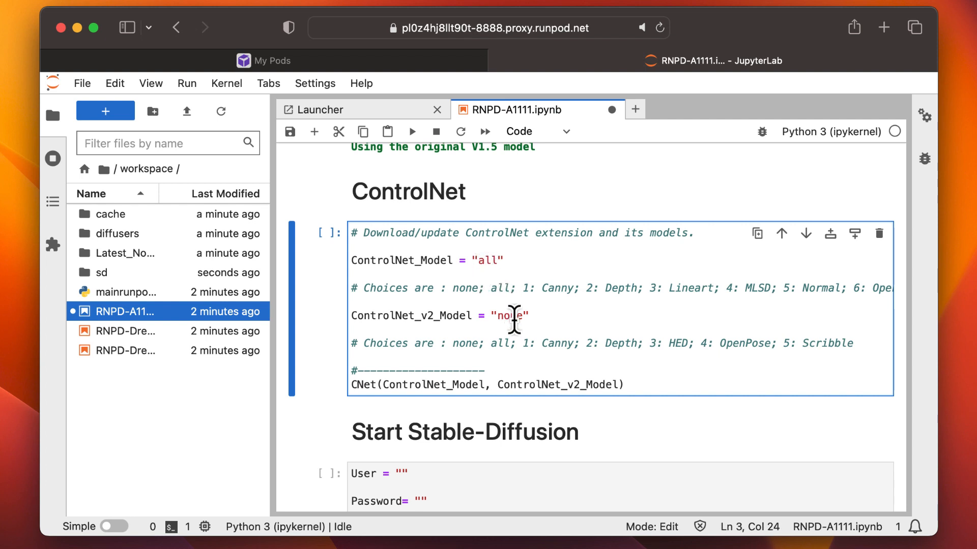
type("all")
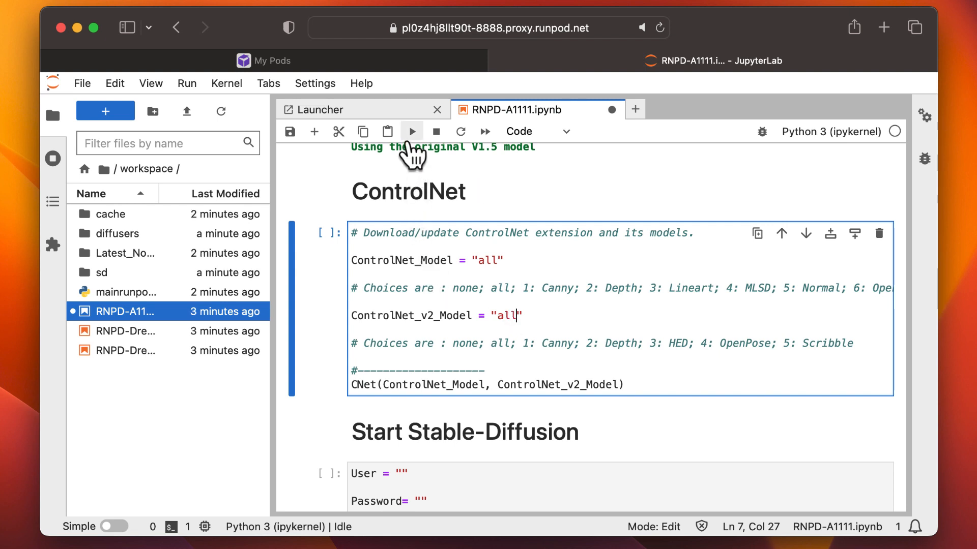
left_click(411, 131)
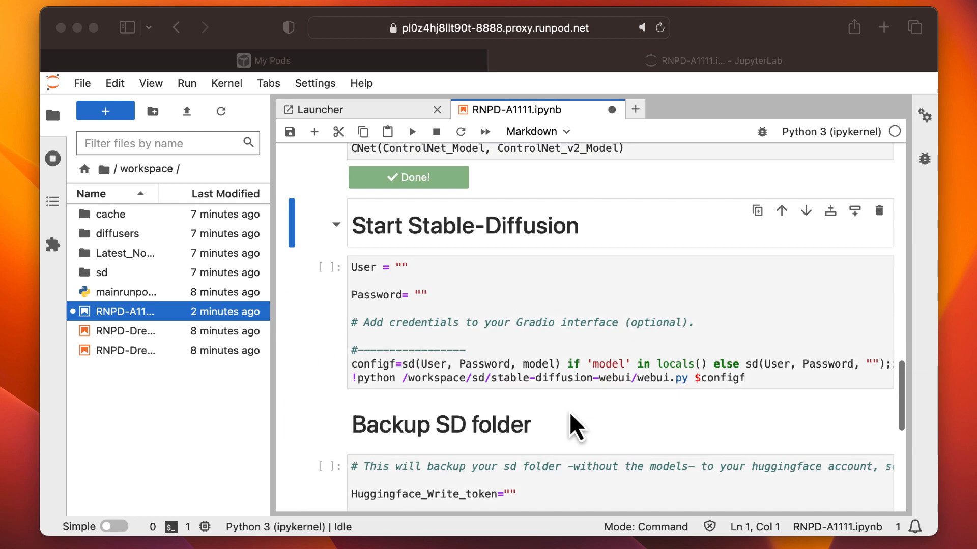
Run the Start Stable-Diffusion cell to launch the web UI with SDv1-5.
left_click(411, 131)
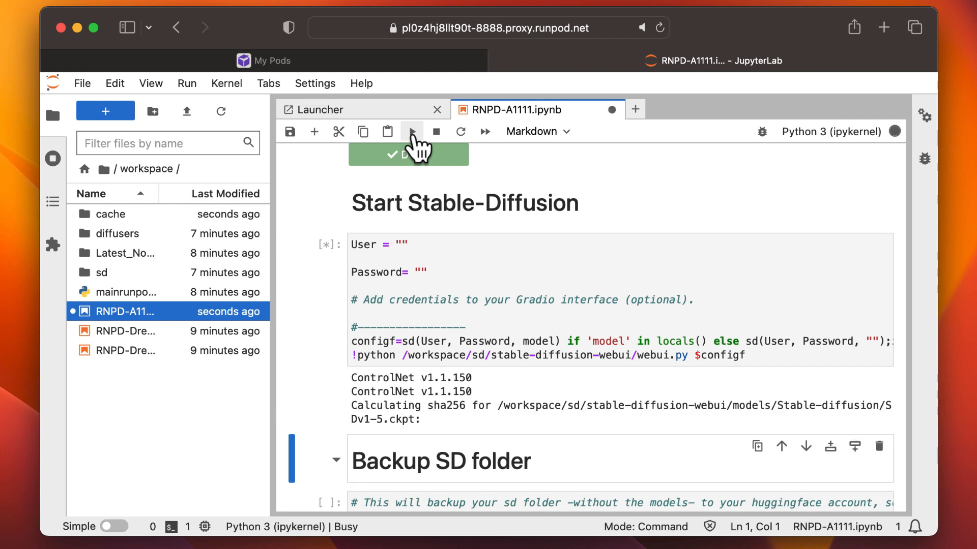
scroll("down", 3)
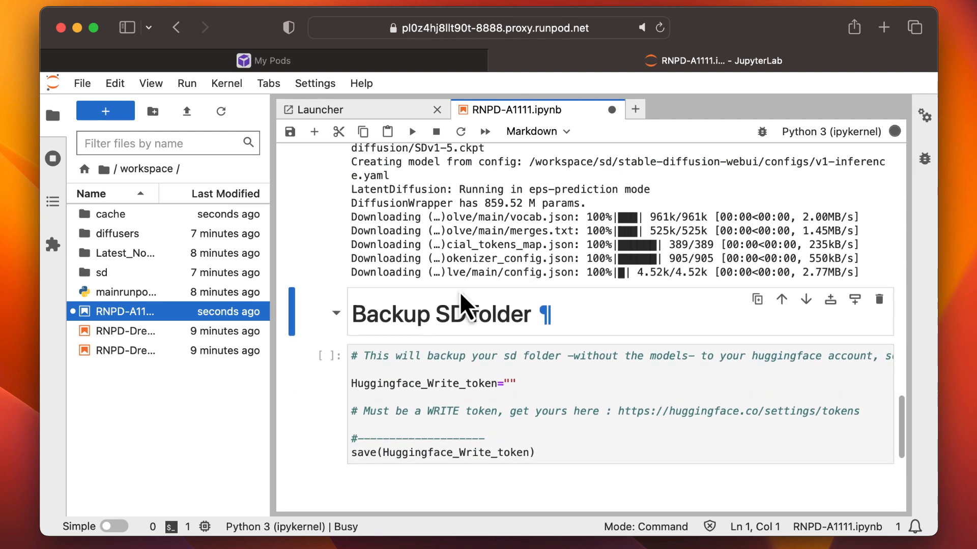
mouse_move(278, 261)
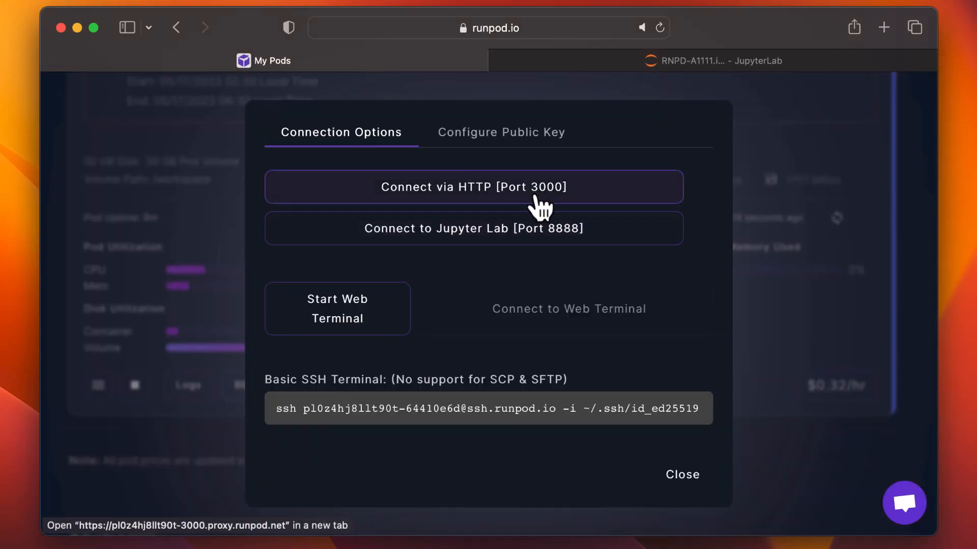
Open the web UI on HTTP port 3000 and view its Extensions page.
left_click(473, 187)
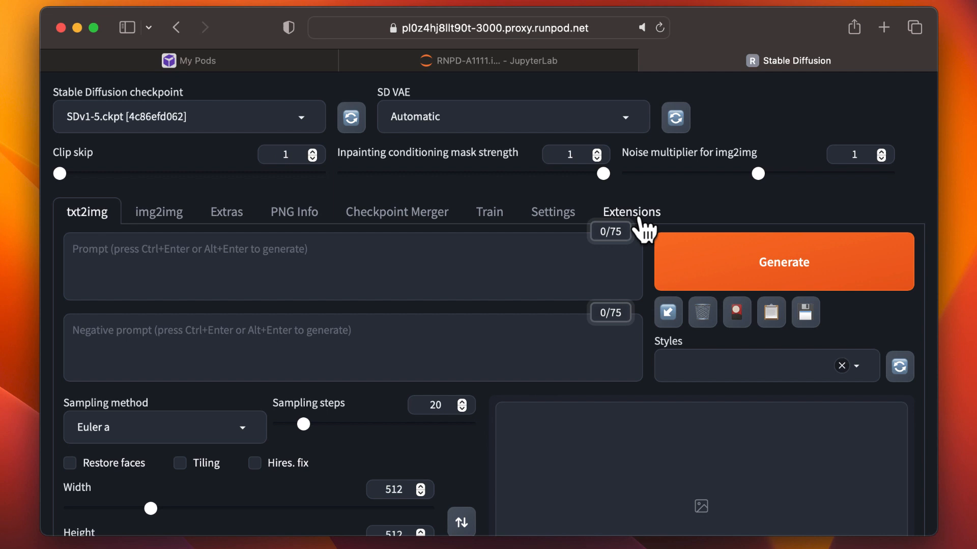
left_click(631, 212)
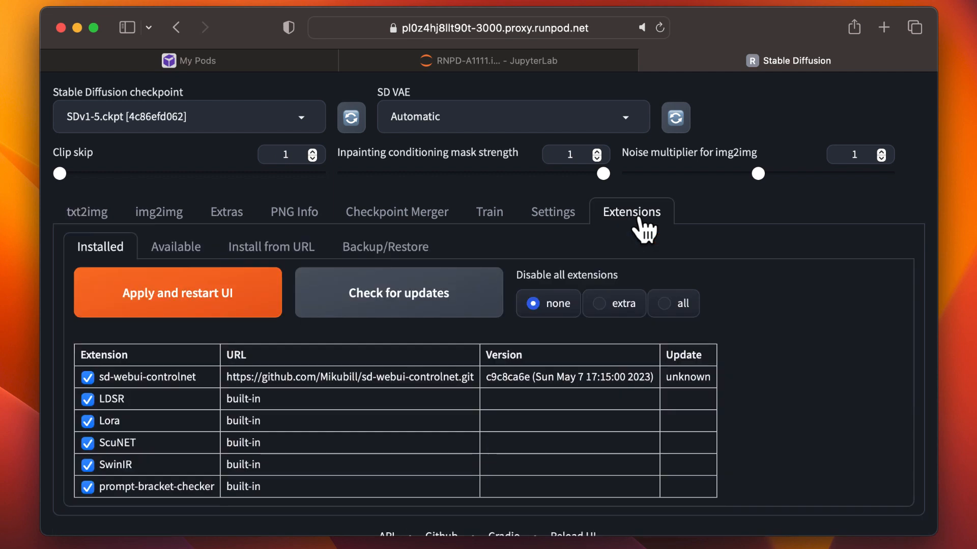
left_click(271, 246)
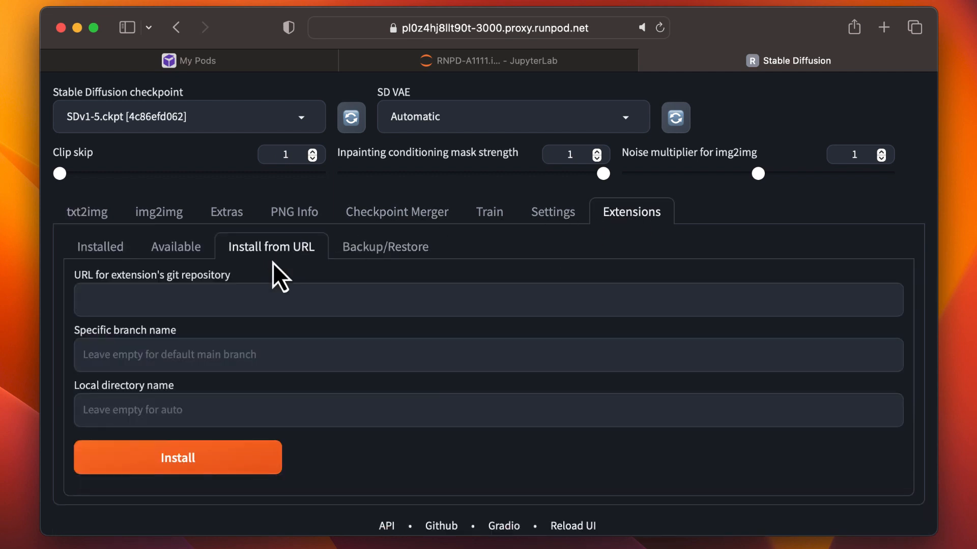
type("https://github.com/fkunn1326/openpose-editor")
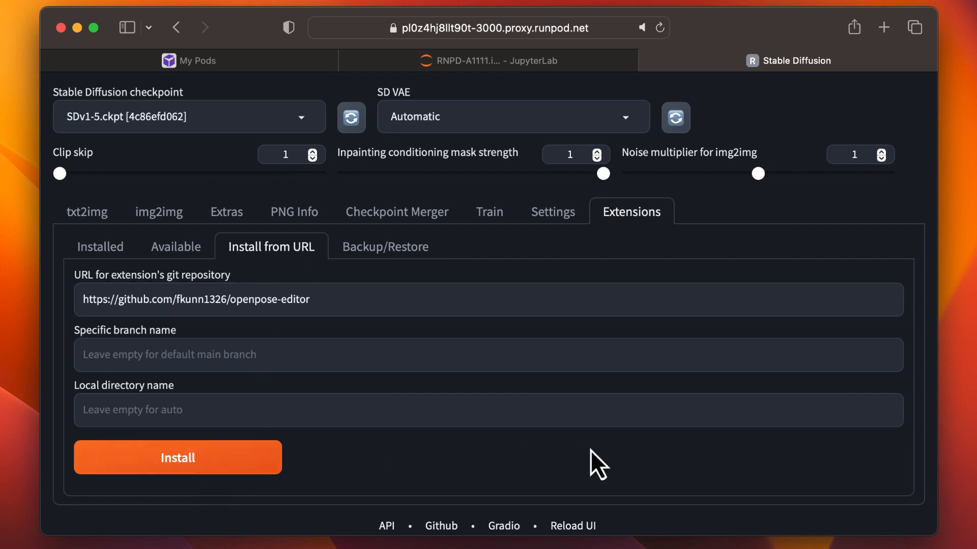
left_click(177, 457)
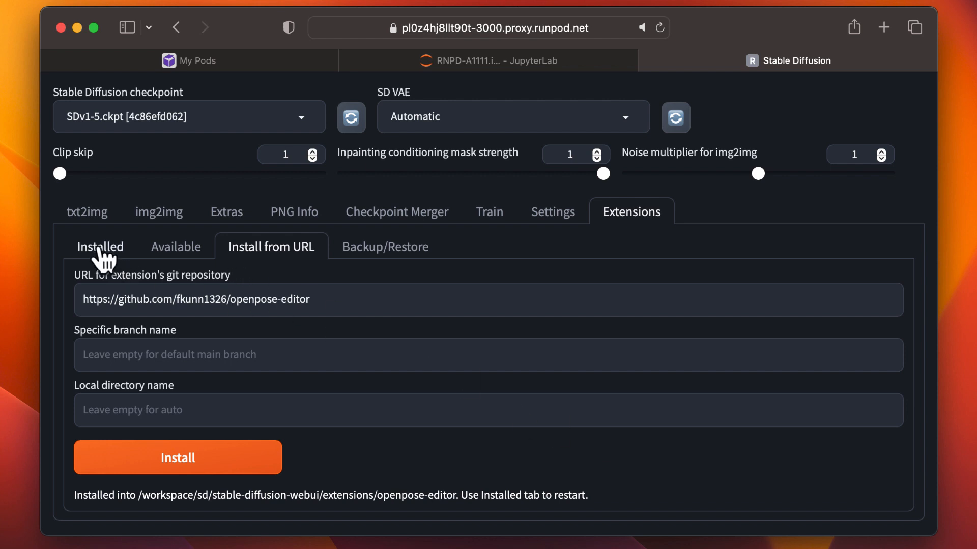
Check installed extensions for updates, then apply and restart the UI.
left_click(100, 246)
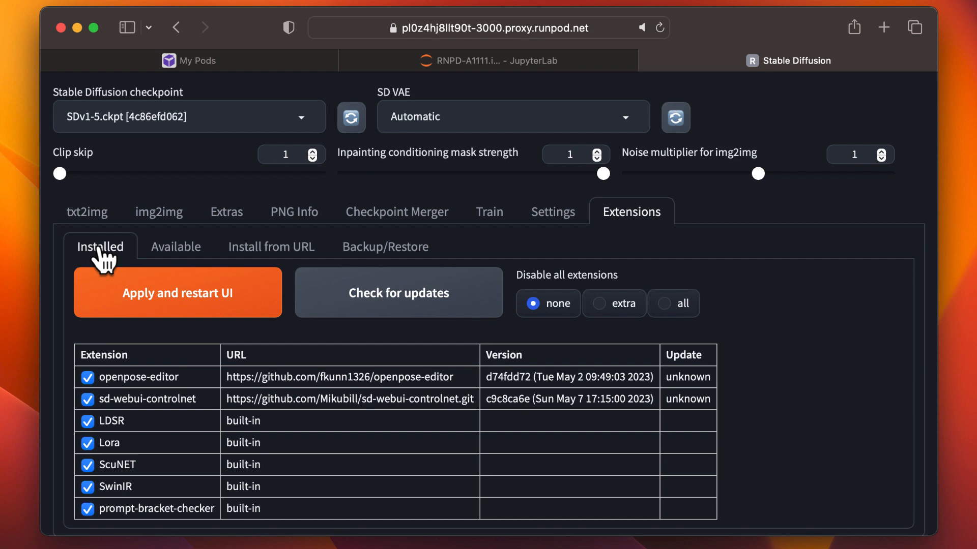
left_click(398, 293)
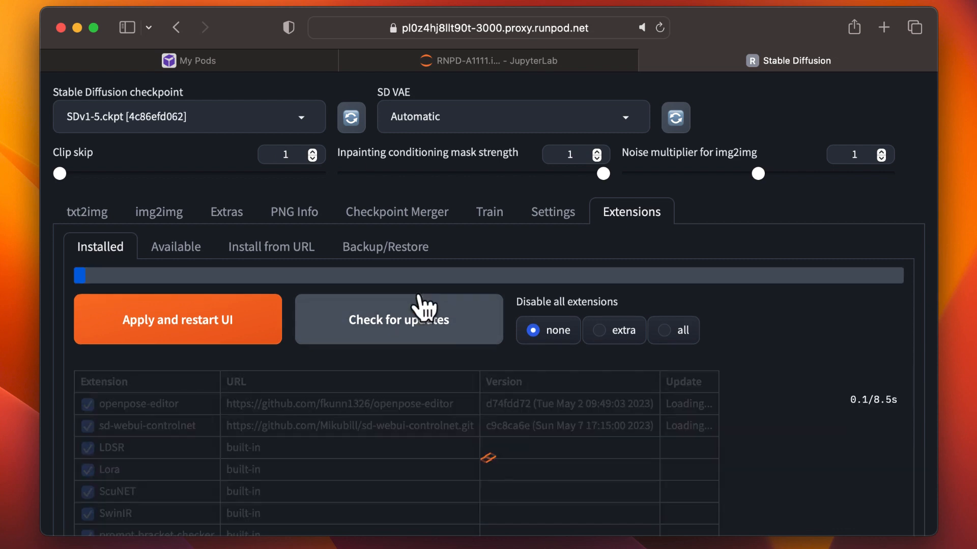
left_click(398, 319)
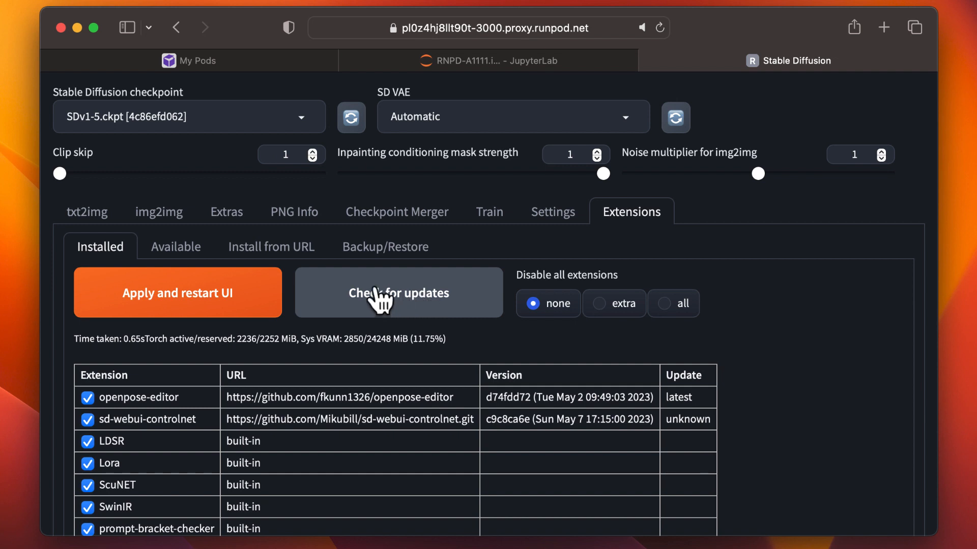
left_click(178, 293)
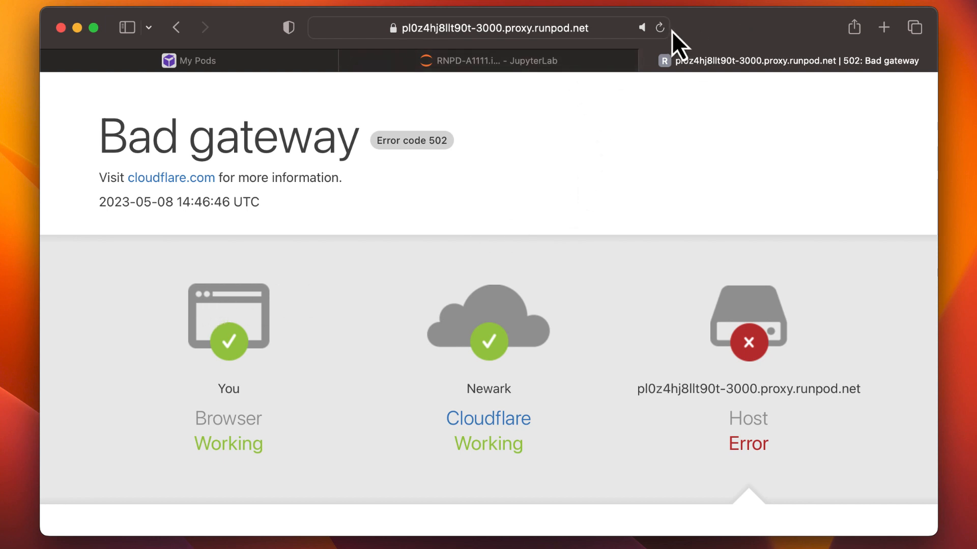
mouse_move(660, 28)
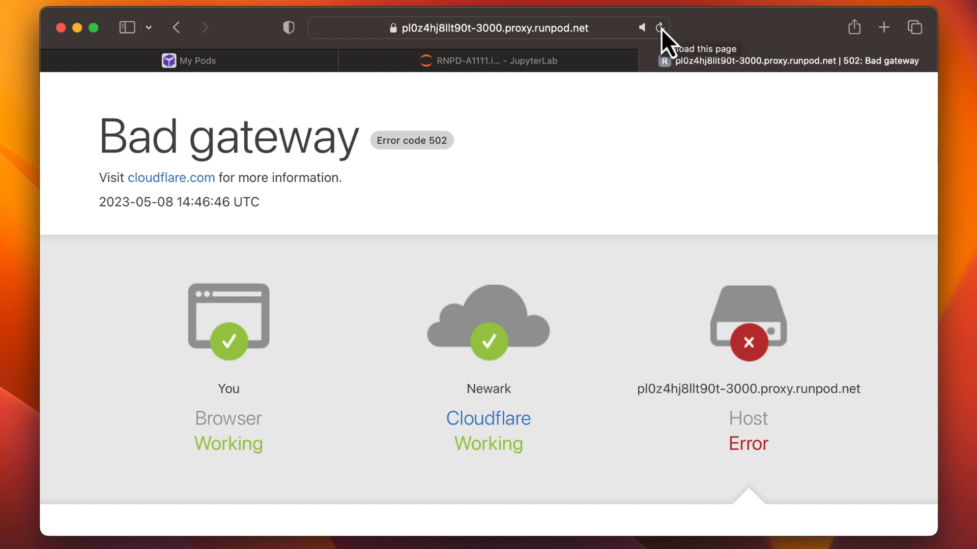
Reload the browser page after the Bad gateway error to bring the UI back.
left_click(661, 27)
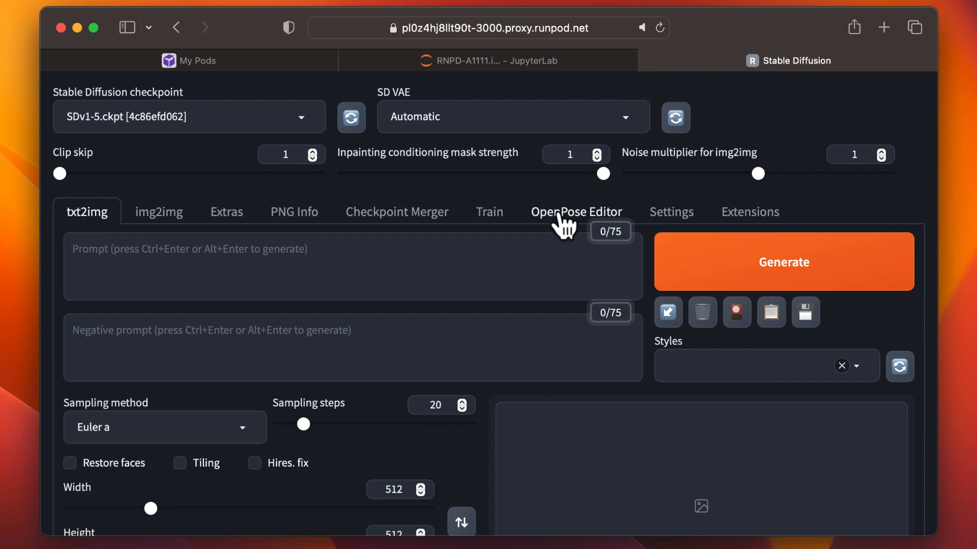
In the OpenPose Editor, drag the skeleton's arm joint upward into a dancing stance.
left_click(577, 211)
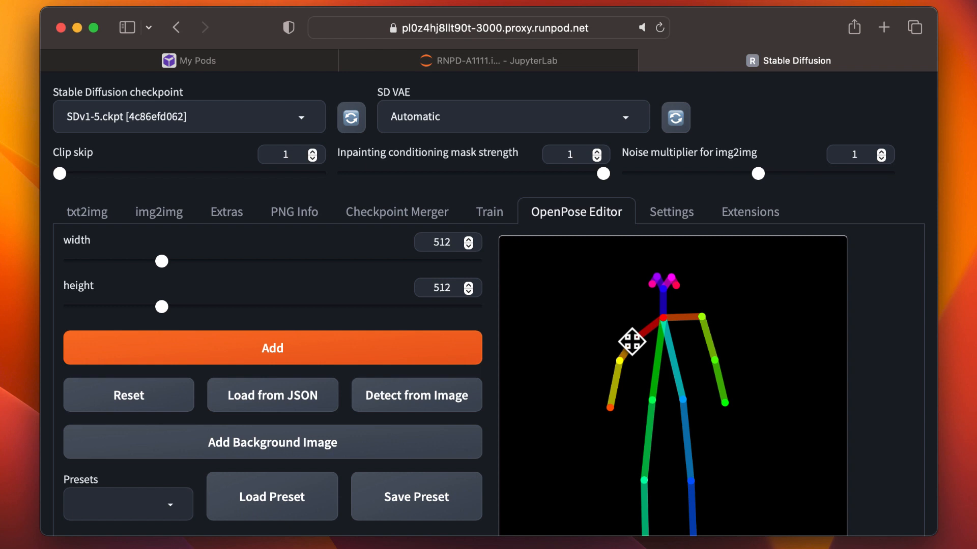
left_click_drag(631, 342, 631, 353)
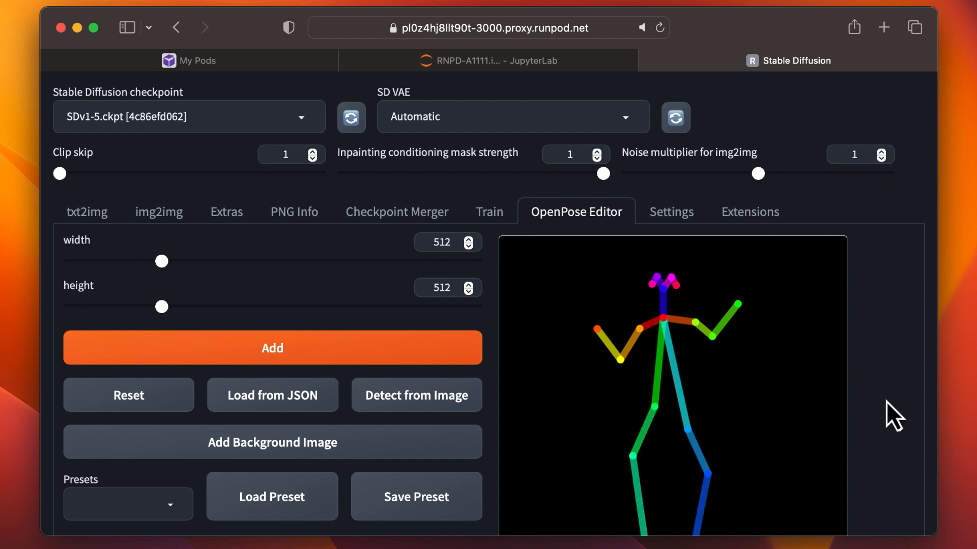
scroll("down", 3)
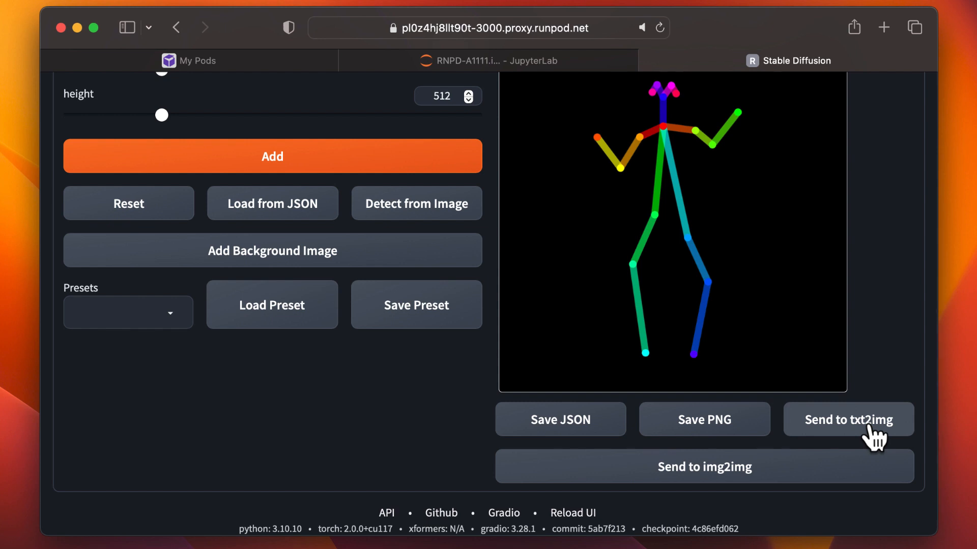
Send the dancing pose to txt2img, enable ControlNet, and select control_v11p_sd15_openpose.
left_click(848, 419)
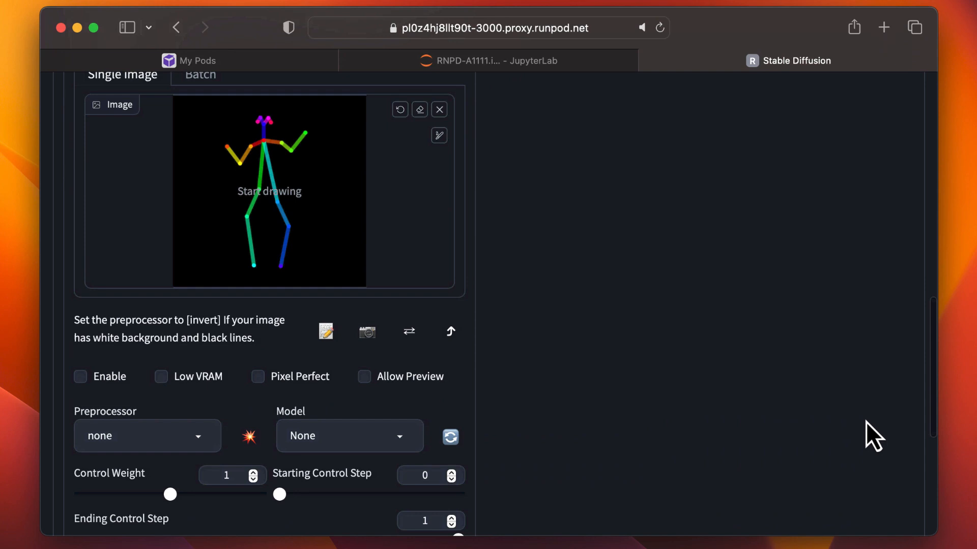
left_click(80, 331)
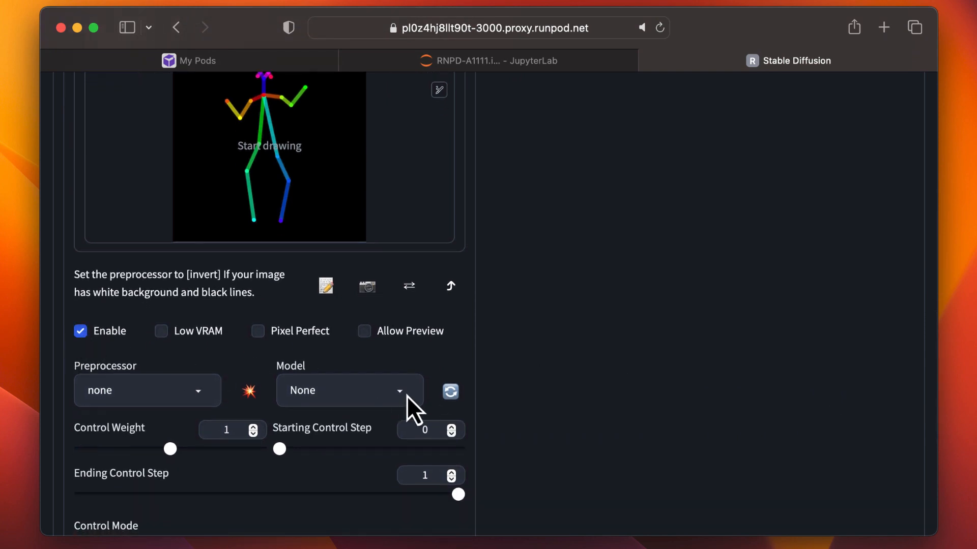
left_click(349, 391)
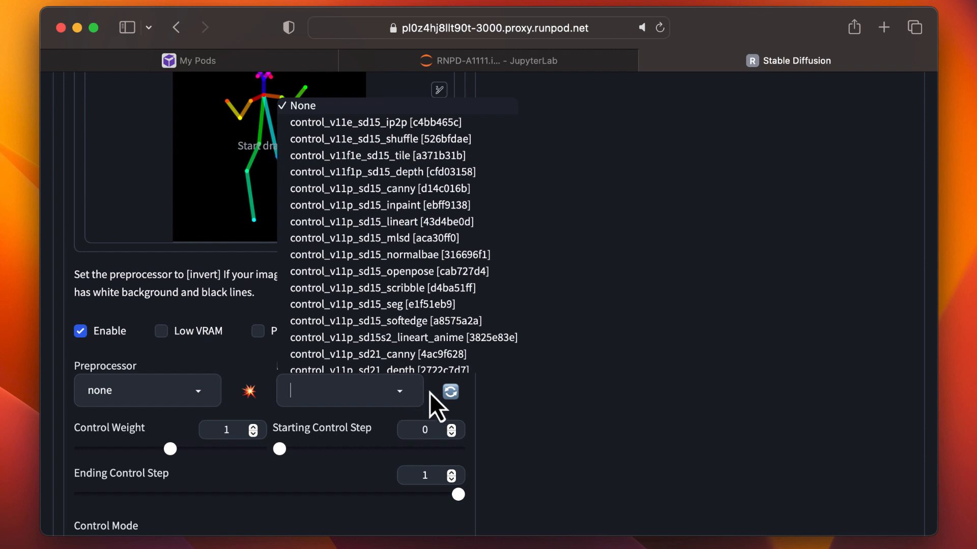
mouse_move(436, 272)
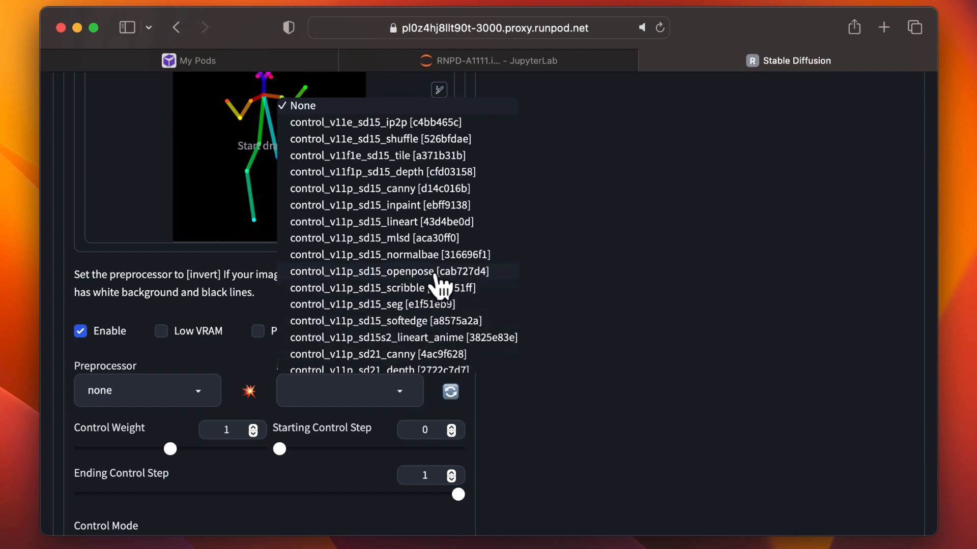
mouse_move(430, 286)
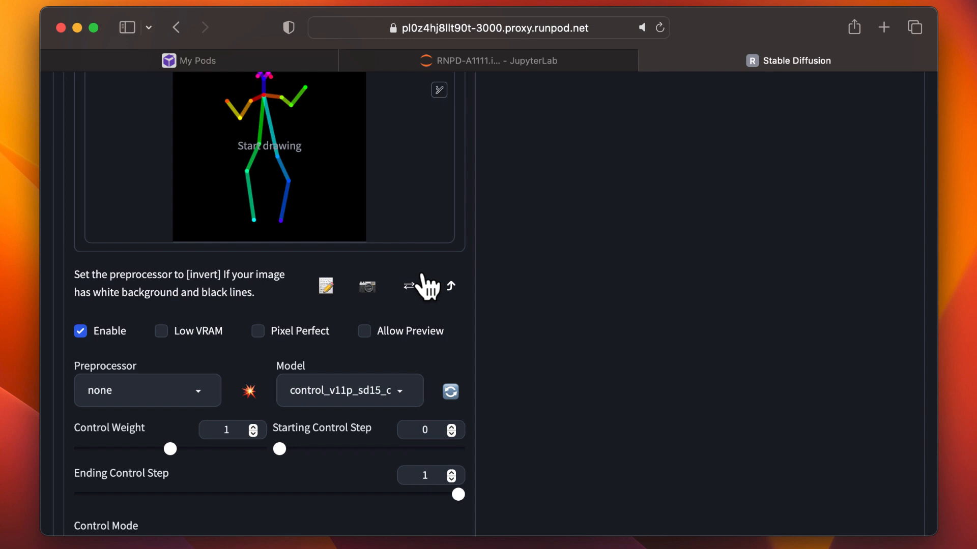
scroll("down", 3)
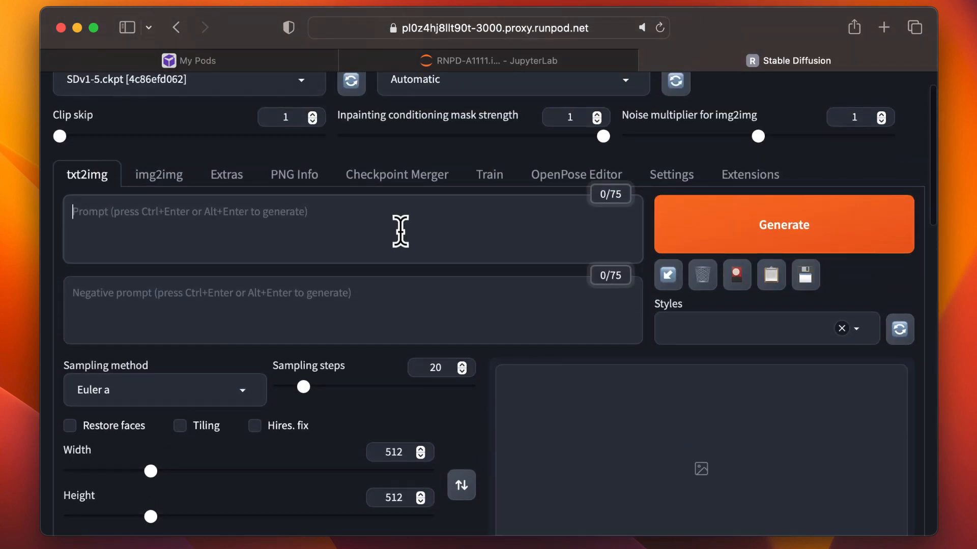
Generate an image from the prompt 'a clown' and open the resulting thumbnail.
type("a clown")
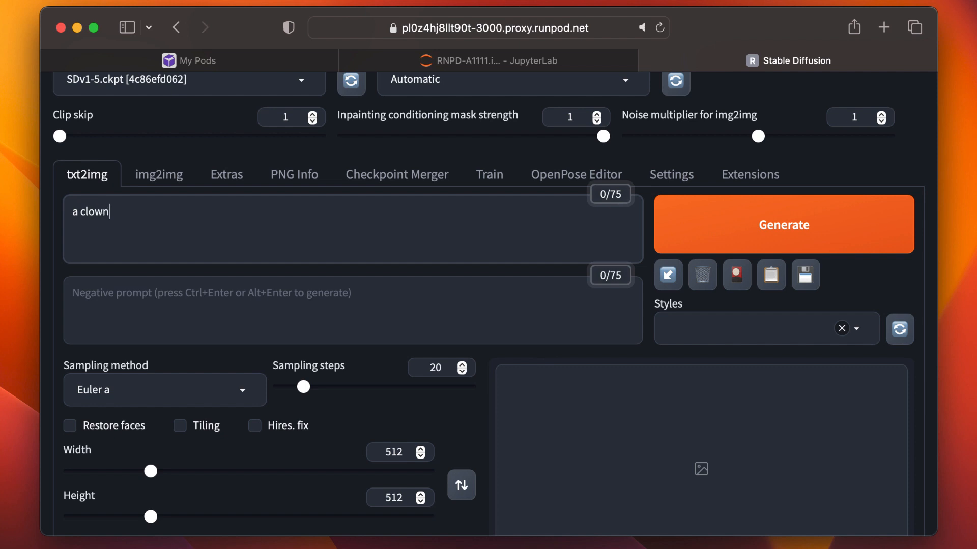
left_click(783, 224)
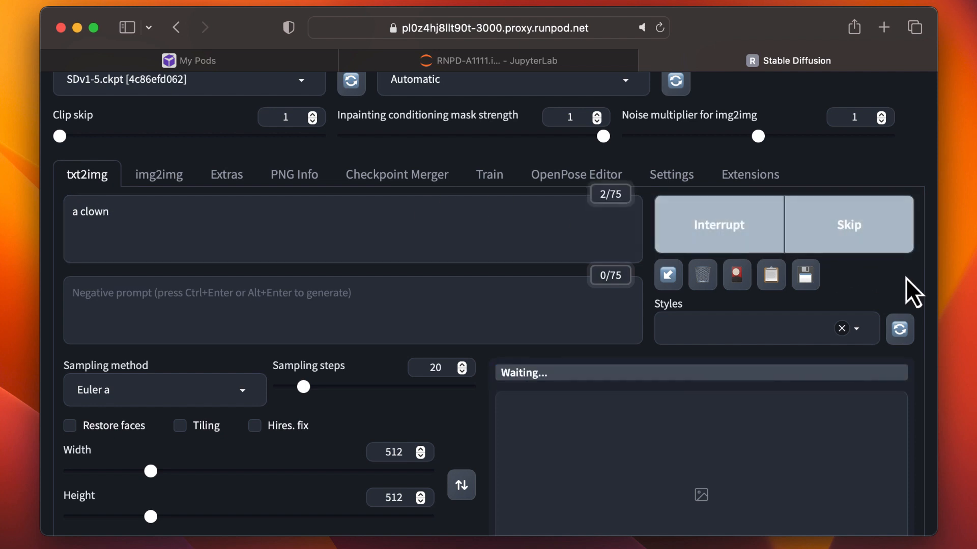
scroll("down", 3)
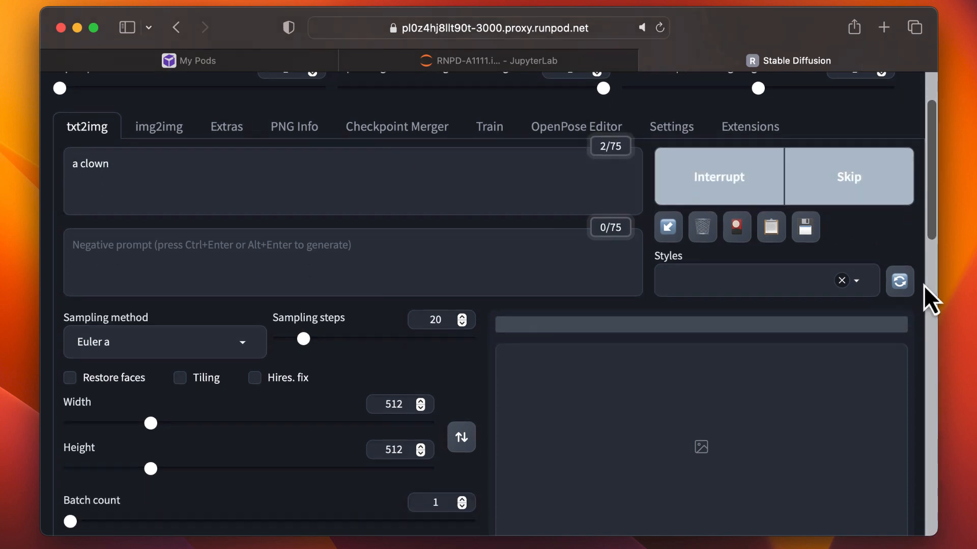
scroll("down", 3)
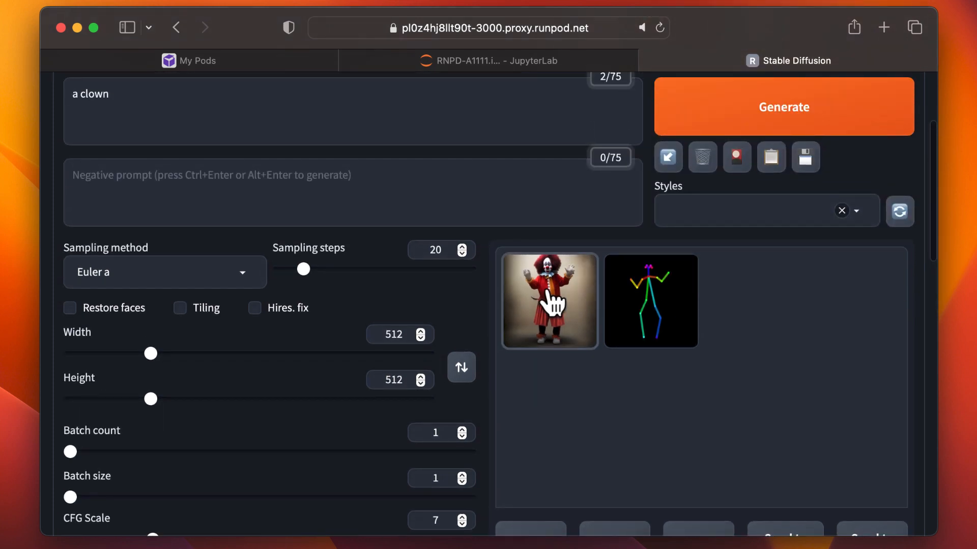
left_click(549, 301)
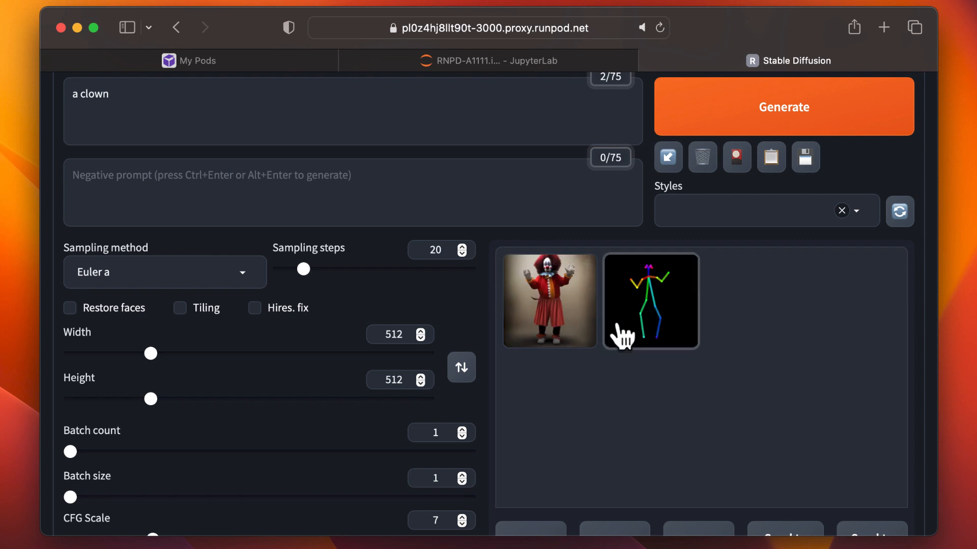
mouse_move(897, 277)
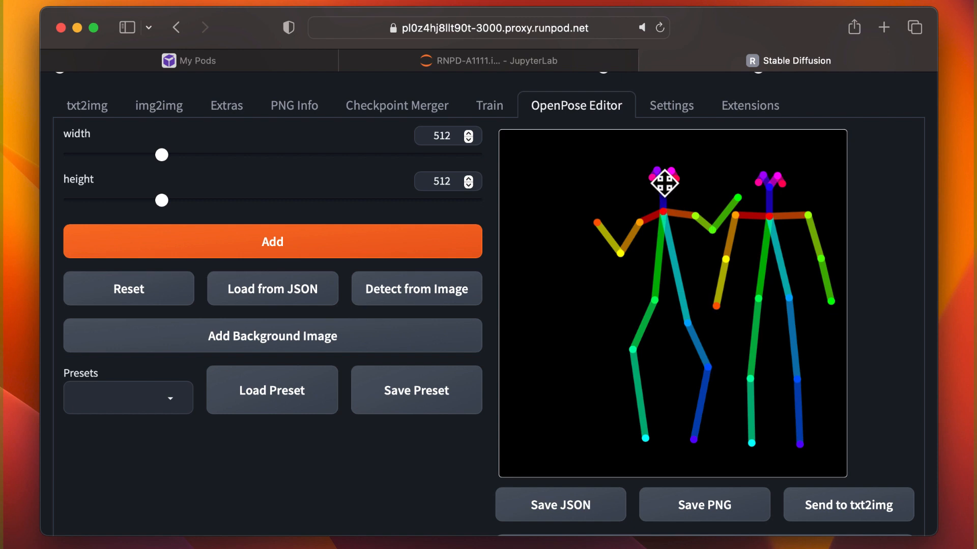
Drag the new skeleton beside the first one to form a dancing pair.
left_click_drag(663, 184, 672, 181)
type("two clowns dancing")
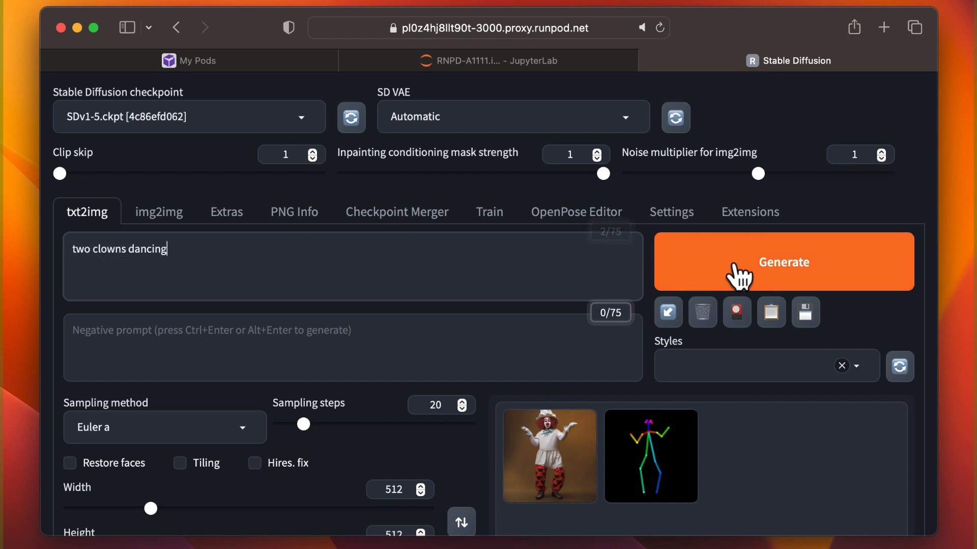
Generate 'two clowns dancing' and view the output image and its two-skeleton pose map.
left_click(783, 261)
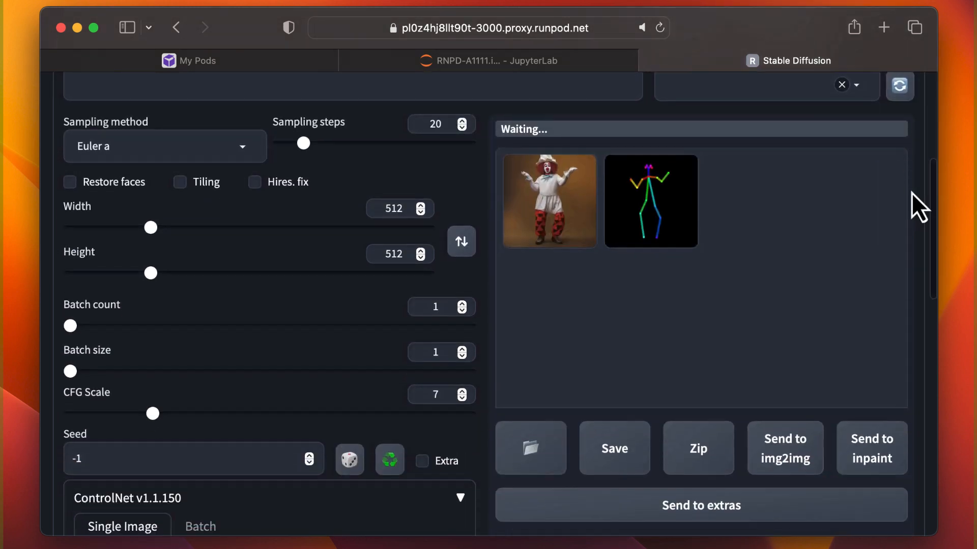
scroll("down", 3)
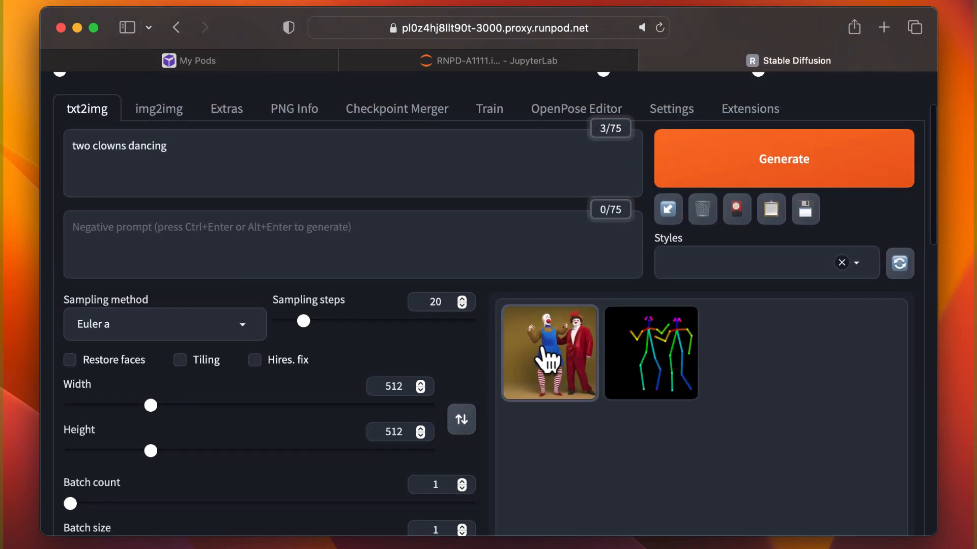
left_click(548, 353)
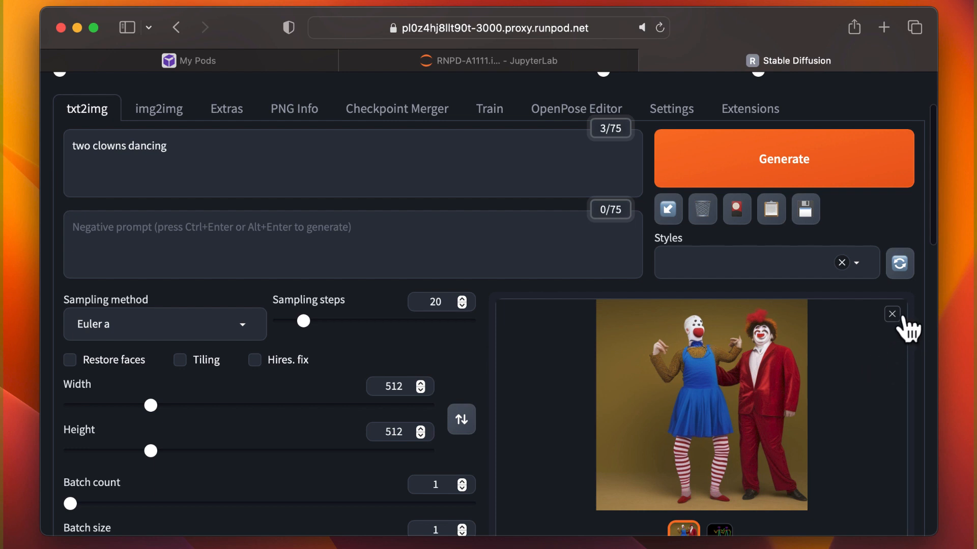
left_click(719, 530)
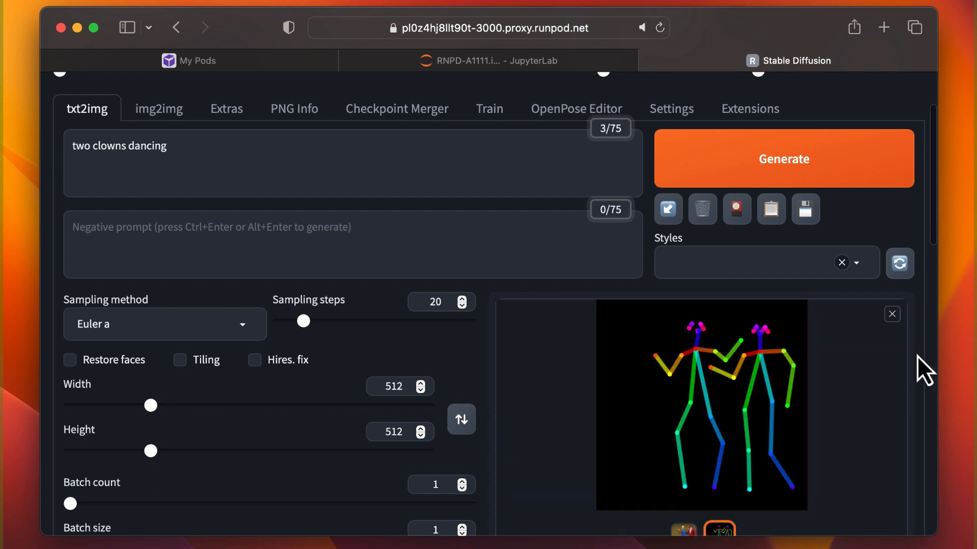